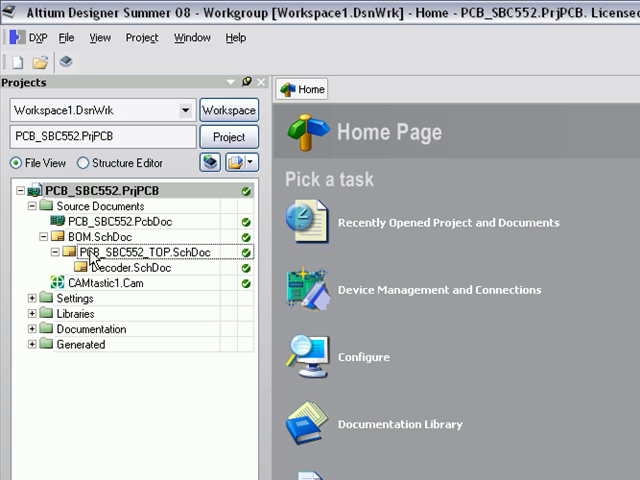
- Open PCB_SBC552_TOP.SchDoc and scroll to the Decoder.SchDoc sub-sheet preview
double_click(135, 251)
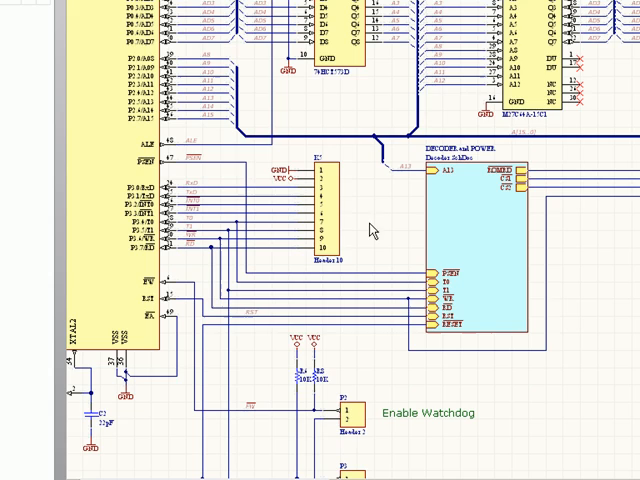
scroll("down", 3)
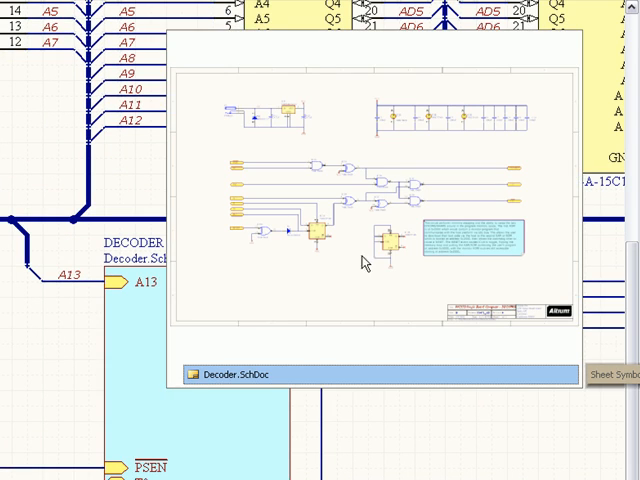
mouse_move(360, 232)
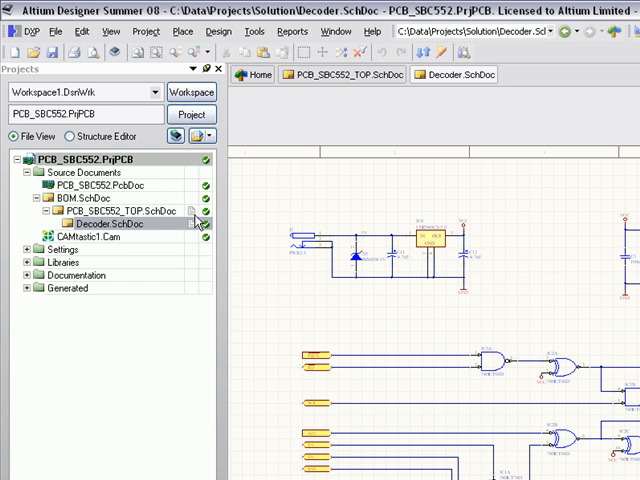
- Expand the project's Settings, Libraries and Documentation folders in the Projects panel
left_click(26, 249)
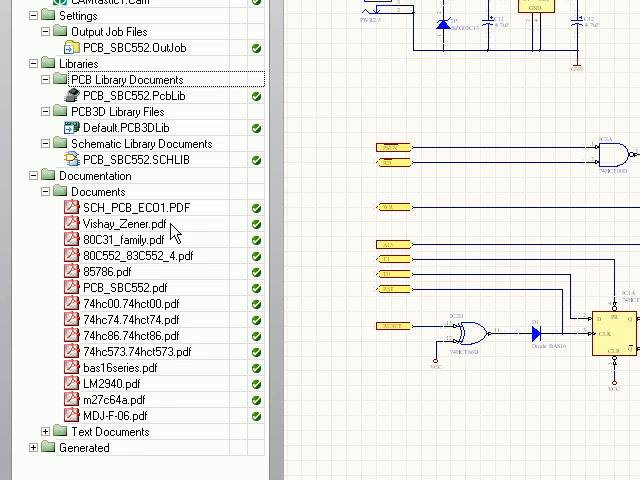
mouse_move(258, 223)
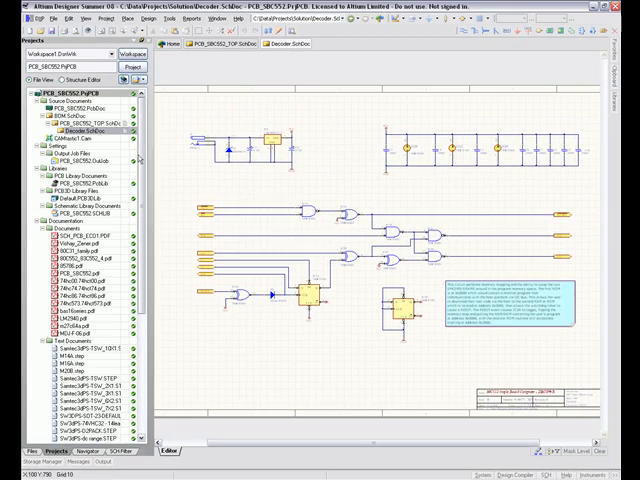
left_click(16, 18)
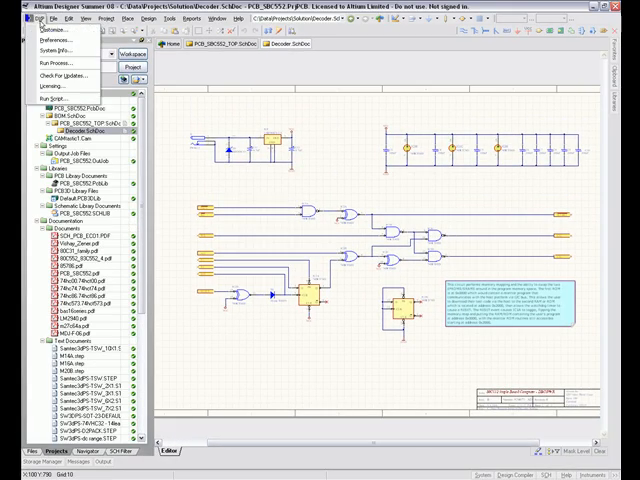
left_click(50, 38)
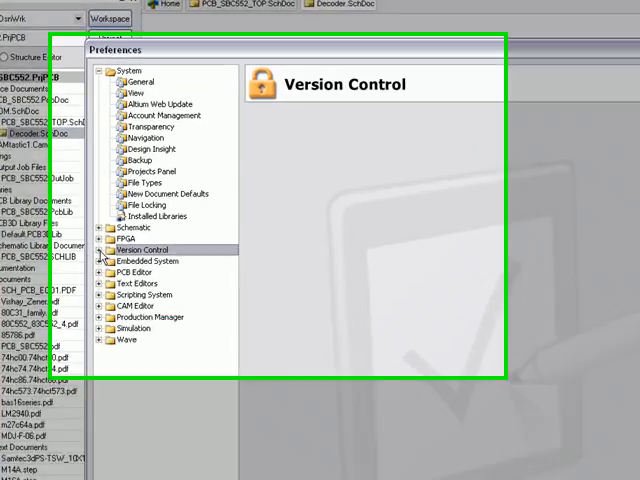
left_click(108, 256)
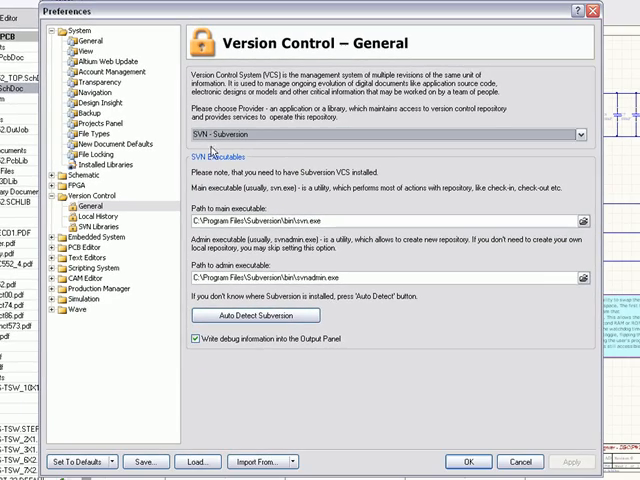
mouse_move(217, 177)
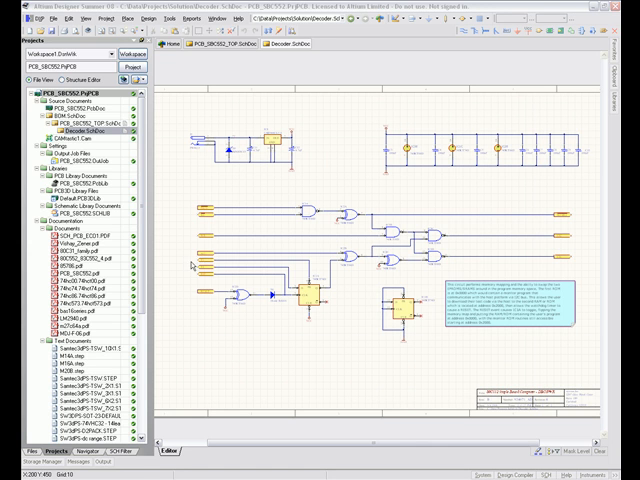
mouse_move(193, 265)
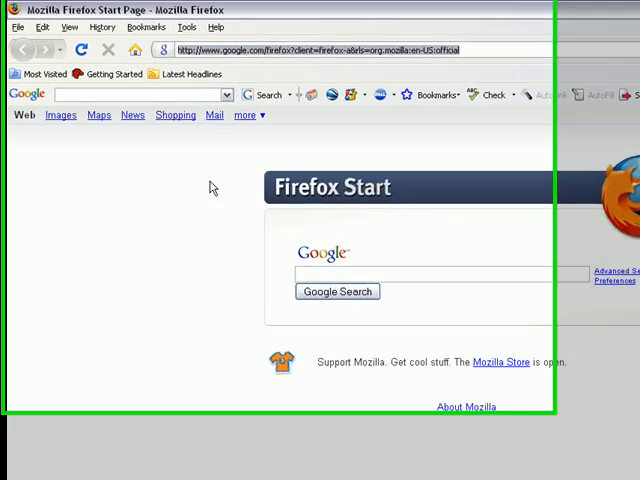
- Log in at localhost in Firefox, view the XAMPP welcome page, then close the browser
type("local")
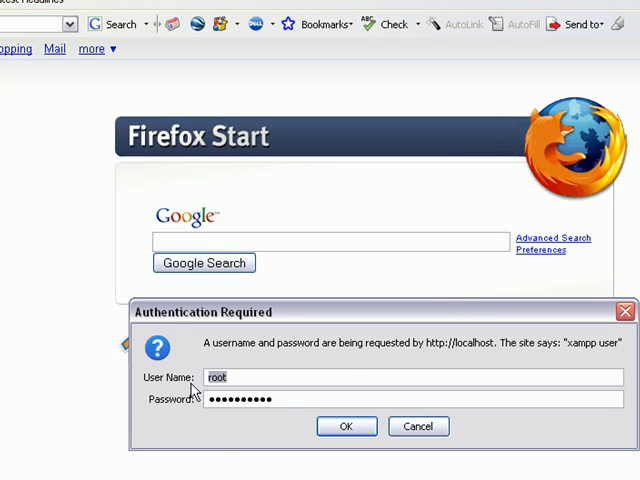
left_click(345, 426)
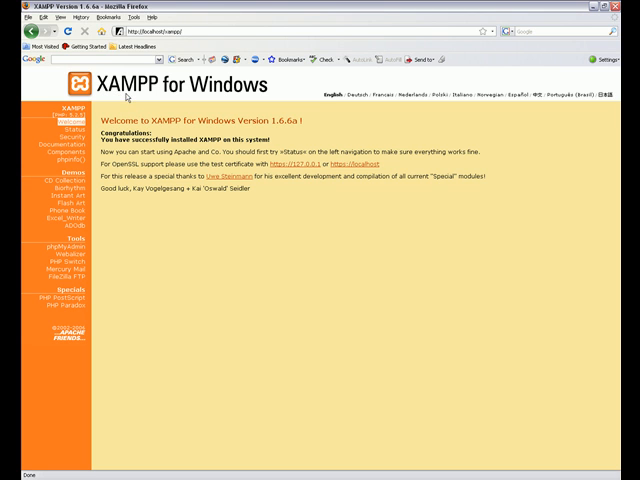
mouse_move(133, 95)
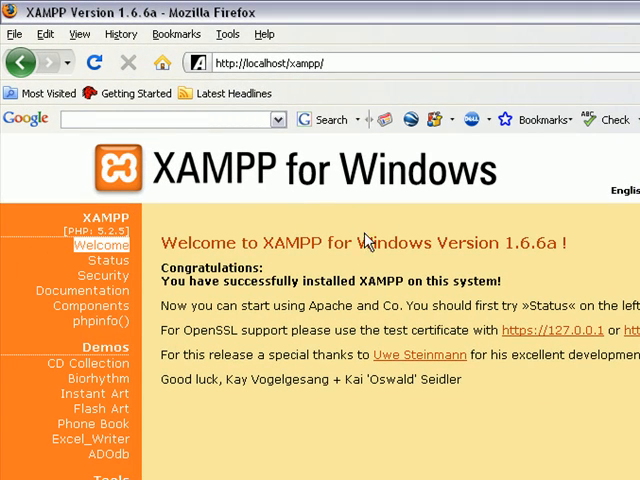
mouse_move(207, 200)
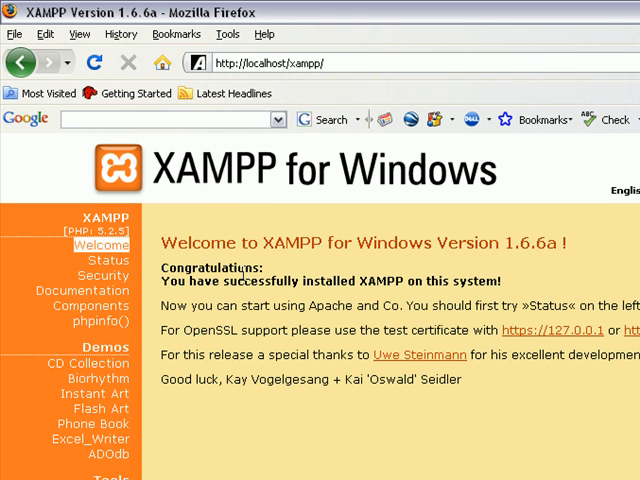
mouse_move(202, 202)
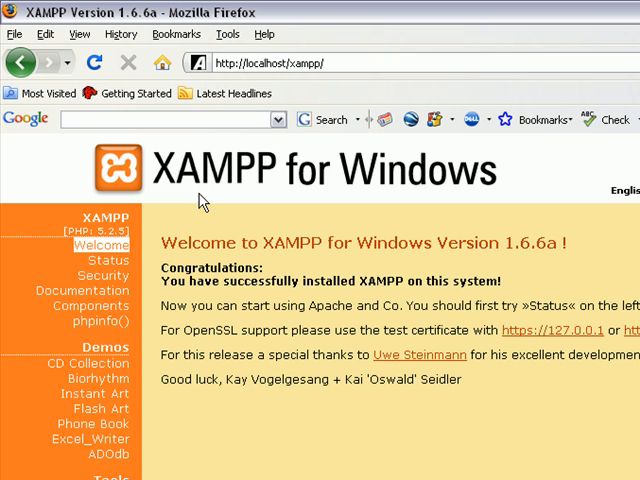
mouse_move(210, 198)
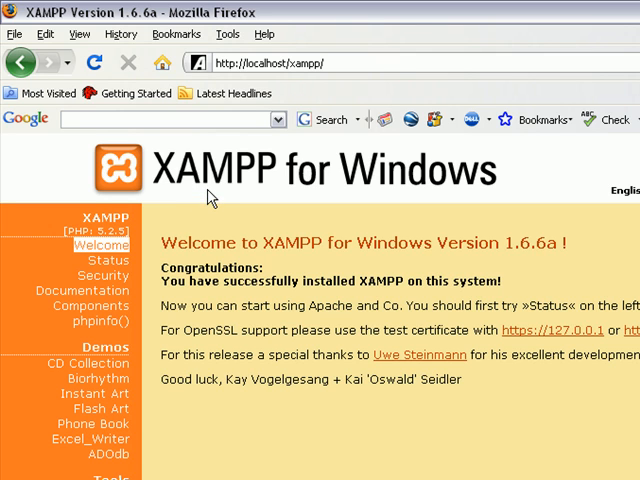
scroll("down", 3)
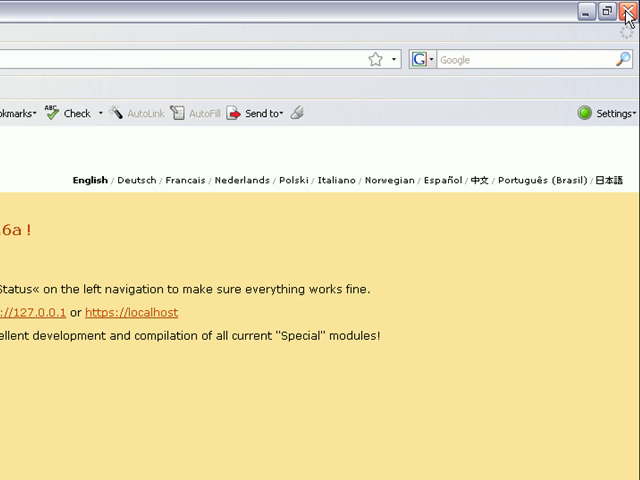
mouse_move(626, 13)
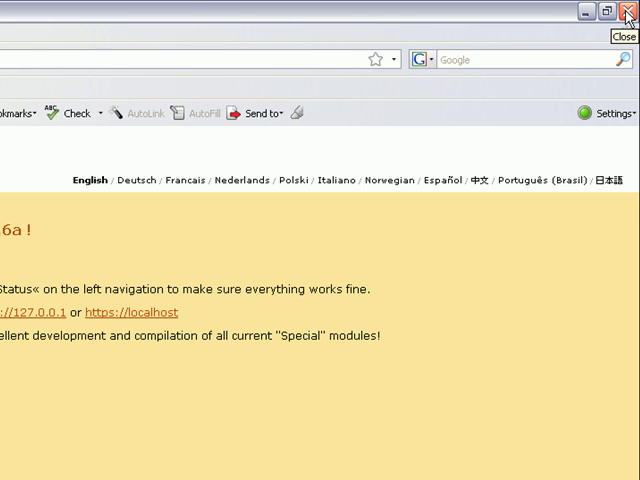
left_click(627, 11)
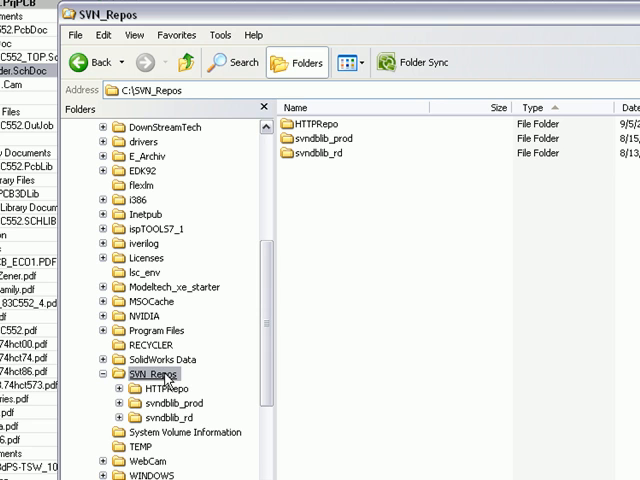
mouse_move(140, 388)
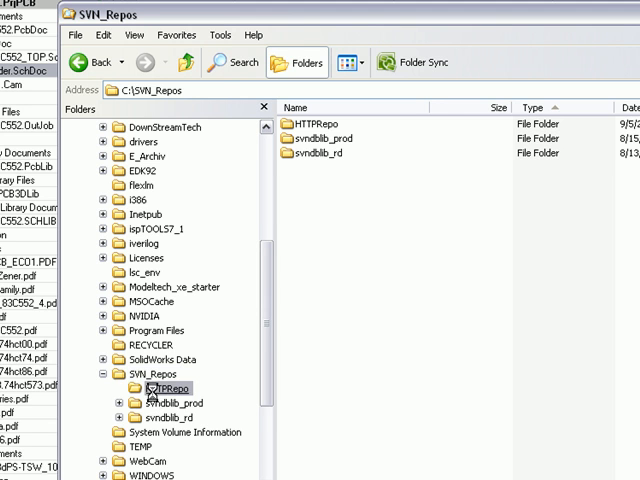
- Create and open a new folder named ProjectX inside C:\SVN_Repos\HTTPRepo
double_click(170, 388)
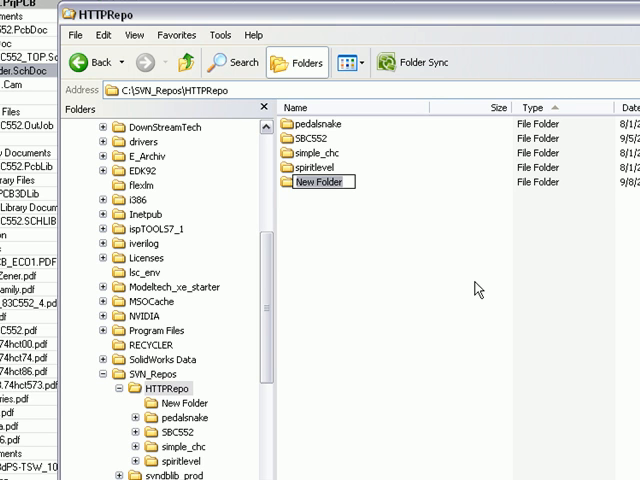
type("Project")
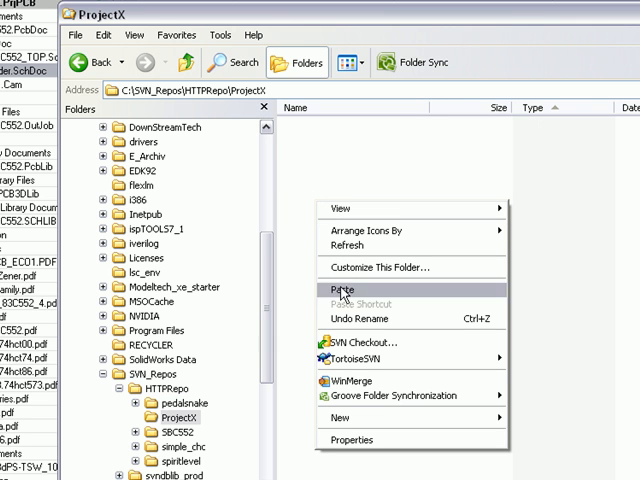
mouse_move(512, 367)
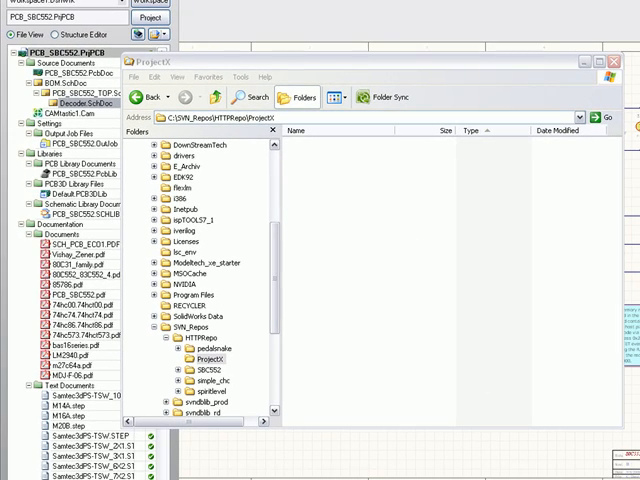
mouse_move(343, 314)
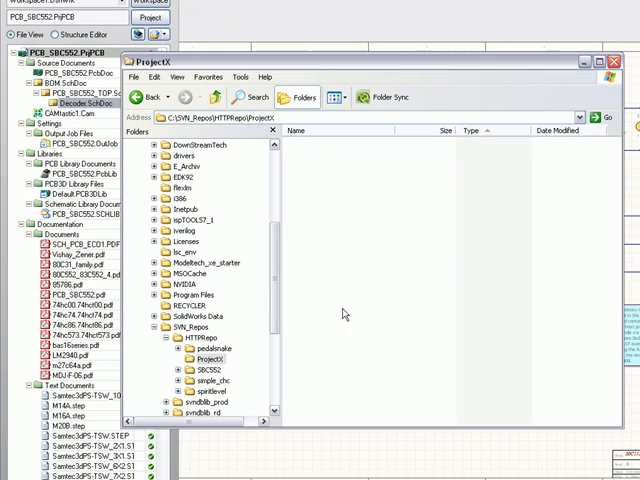
left_click(204, 349)
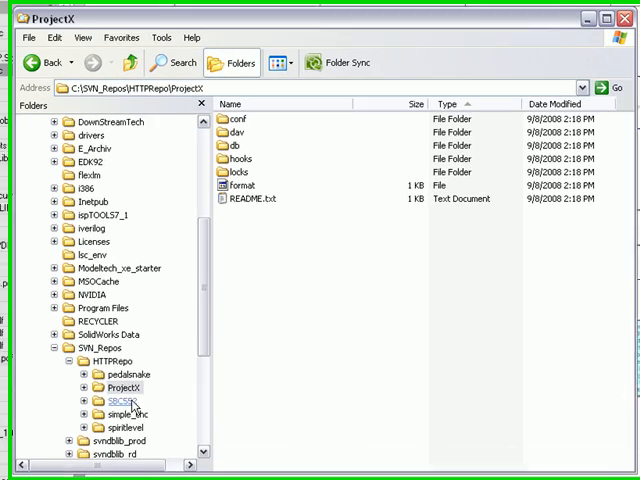
left_click(102, 375)
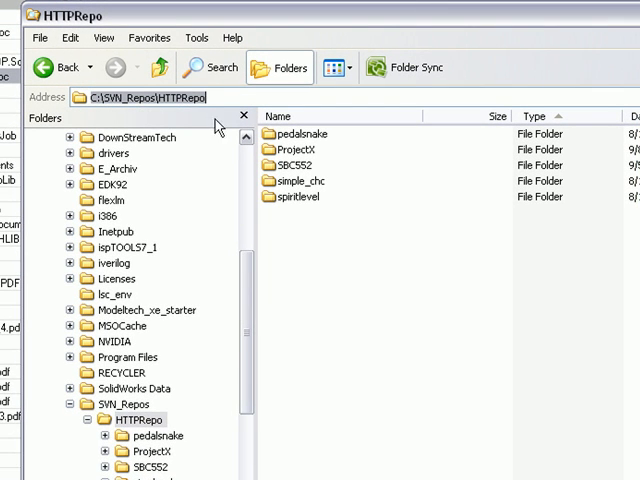
scroll("up", 3)
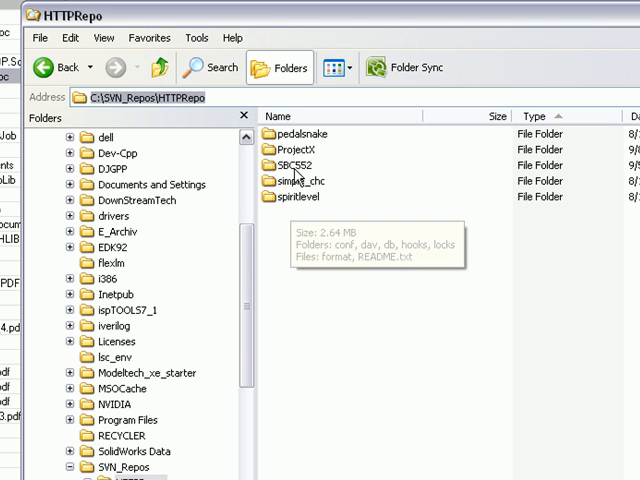
mouse_move(230, 190)
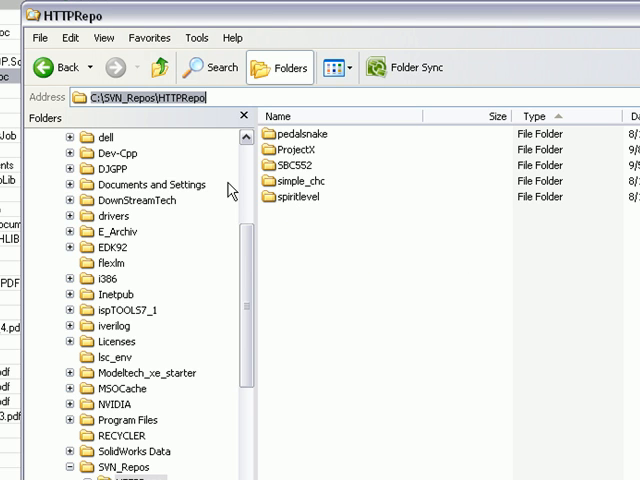
left_click(150, 97)
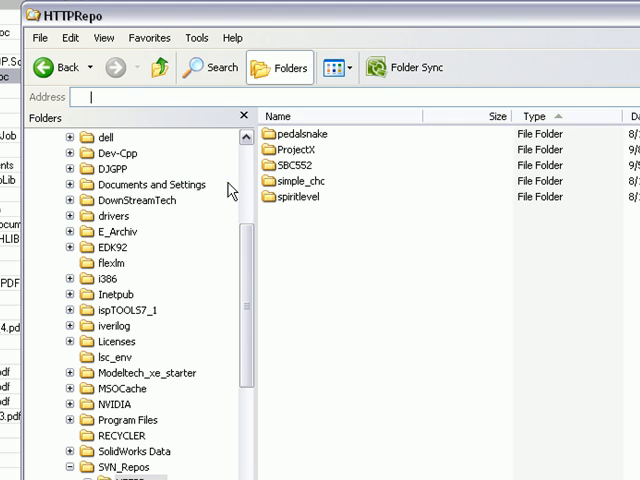
type("http://local")
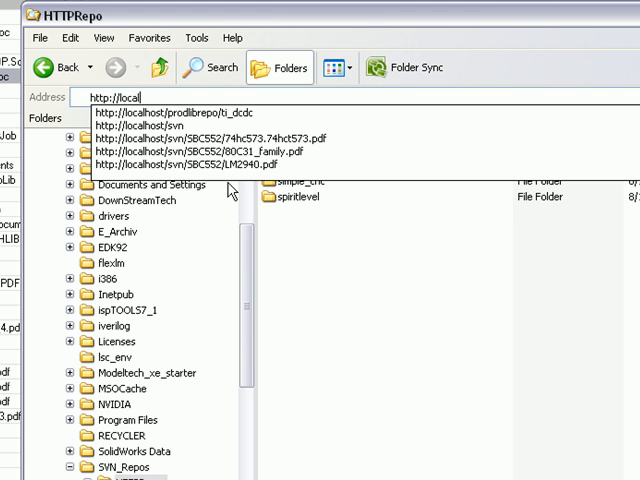
type("host")
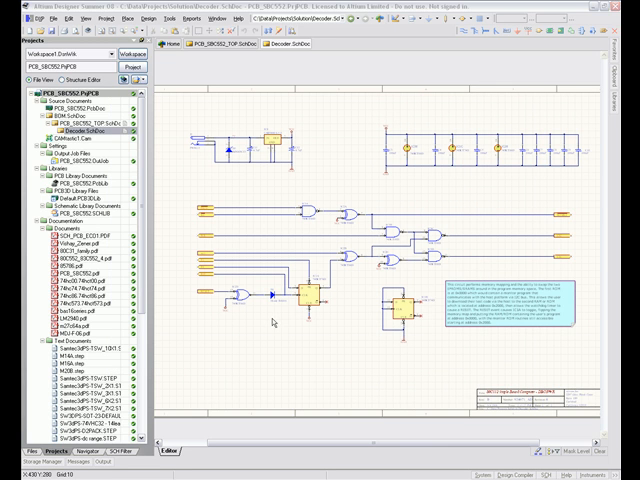
mouse_move(272, 321)
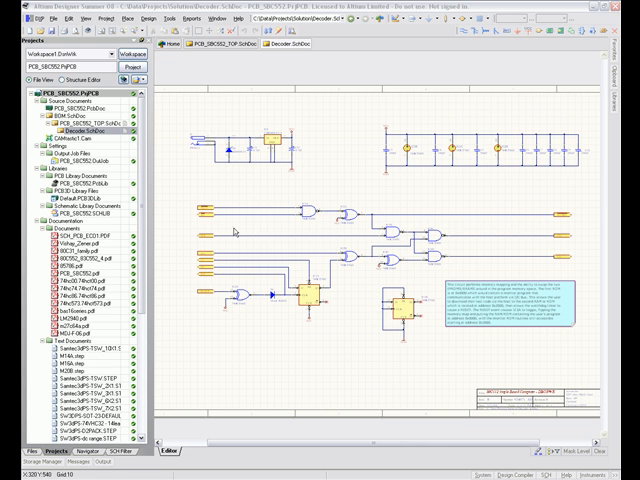
mouse_move(233, 232)
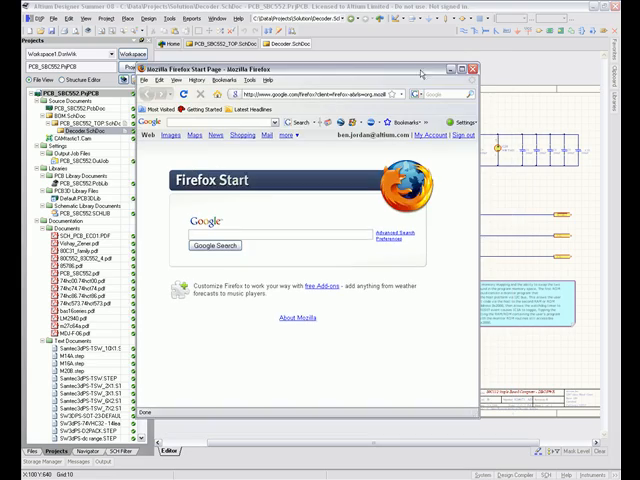
left_click(474, 68)
type("http://local")
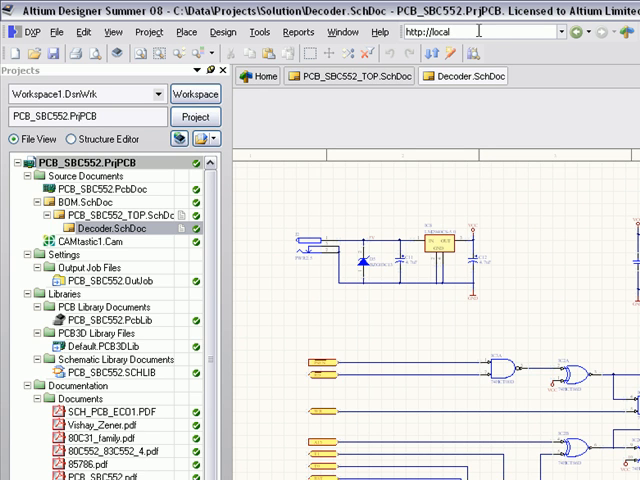
type("host/s")
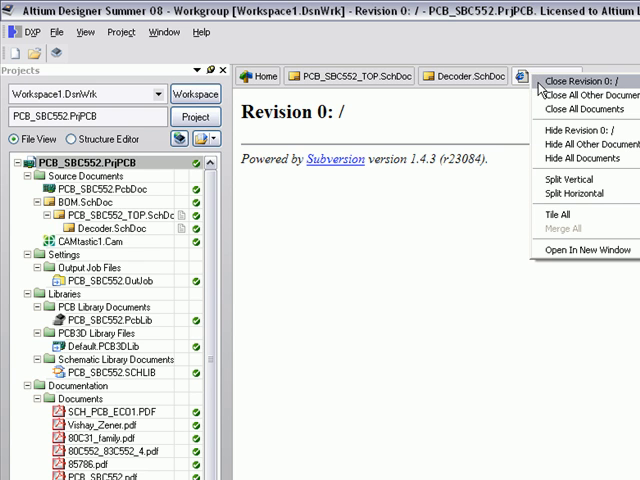
mouse_move(398, 210)
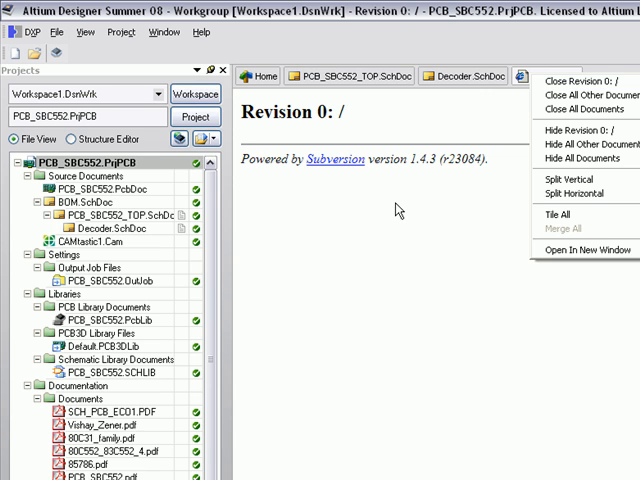
mouse_move(575, 81)
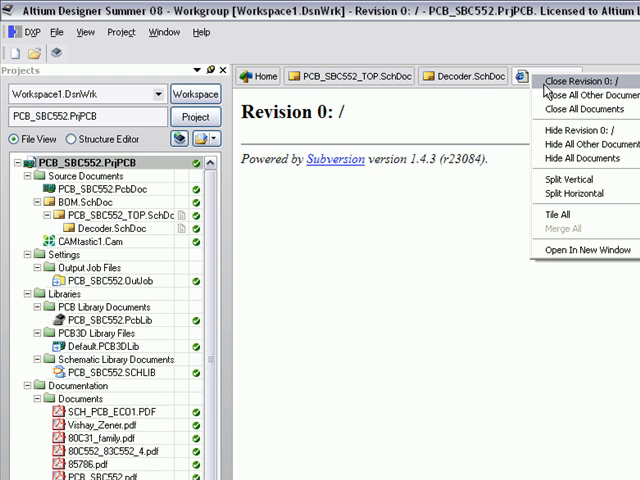